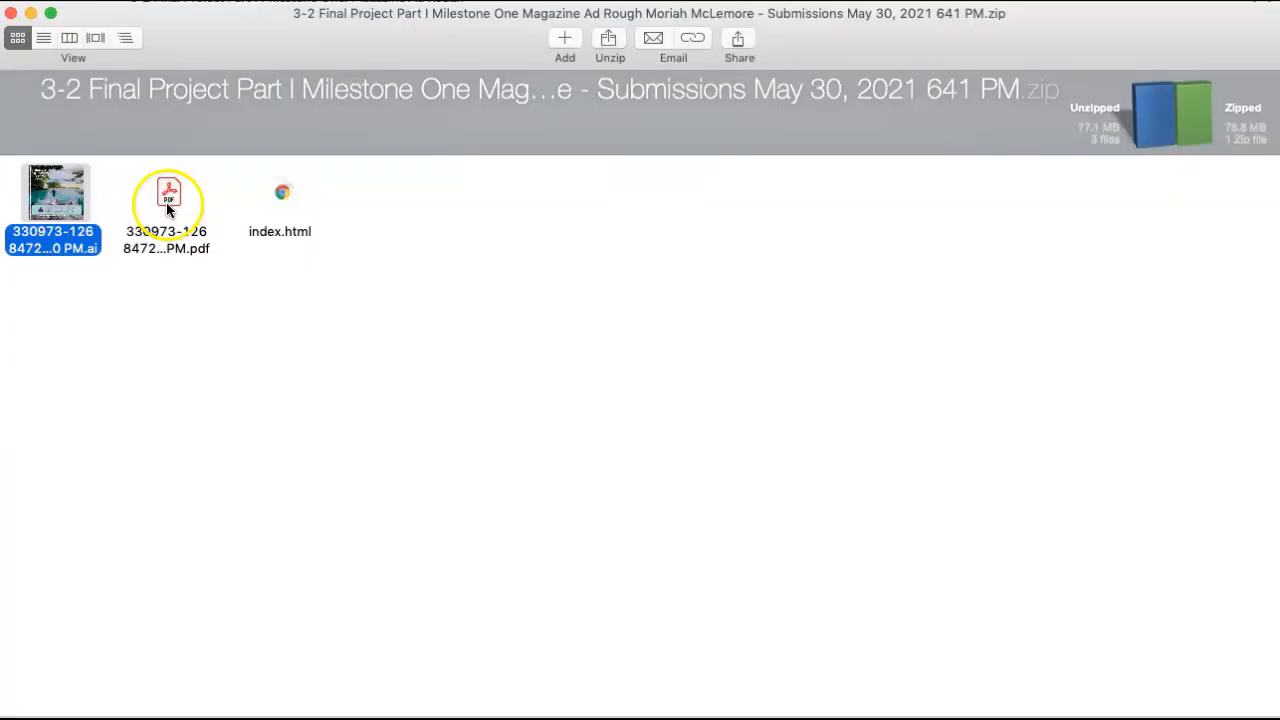
Step: Open the submission archive's magazine-ad PDF in Adobe Acrobat
double_click(168, 192)
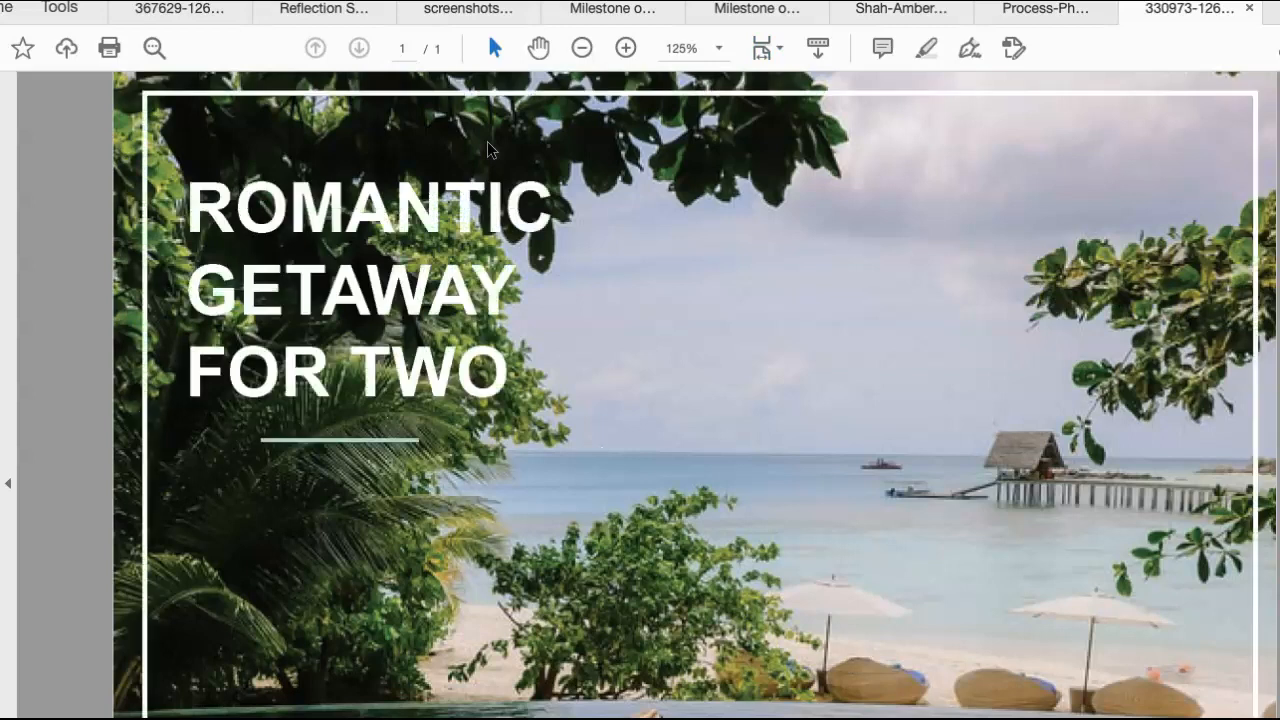
Step: Zoom out three times to view the full Amethyst Bay ad page
left_click(580, 48)
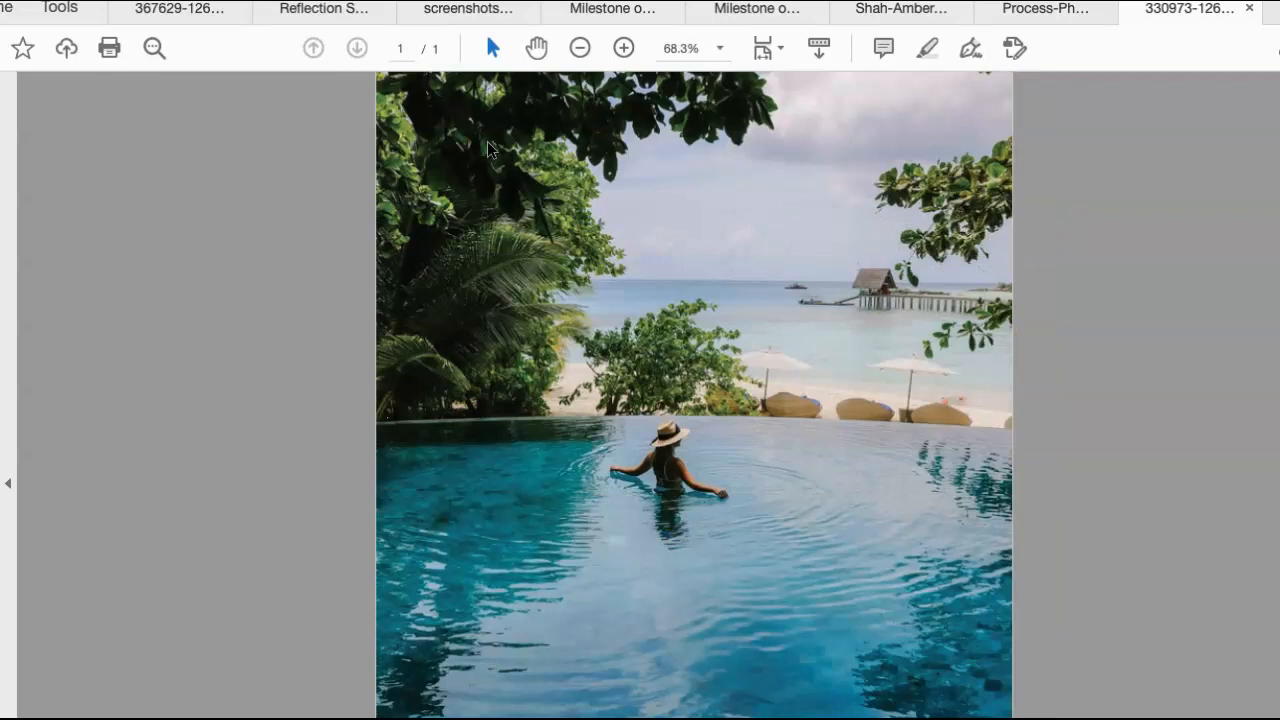
left_click(580, 48)
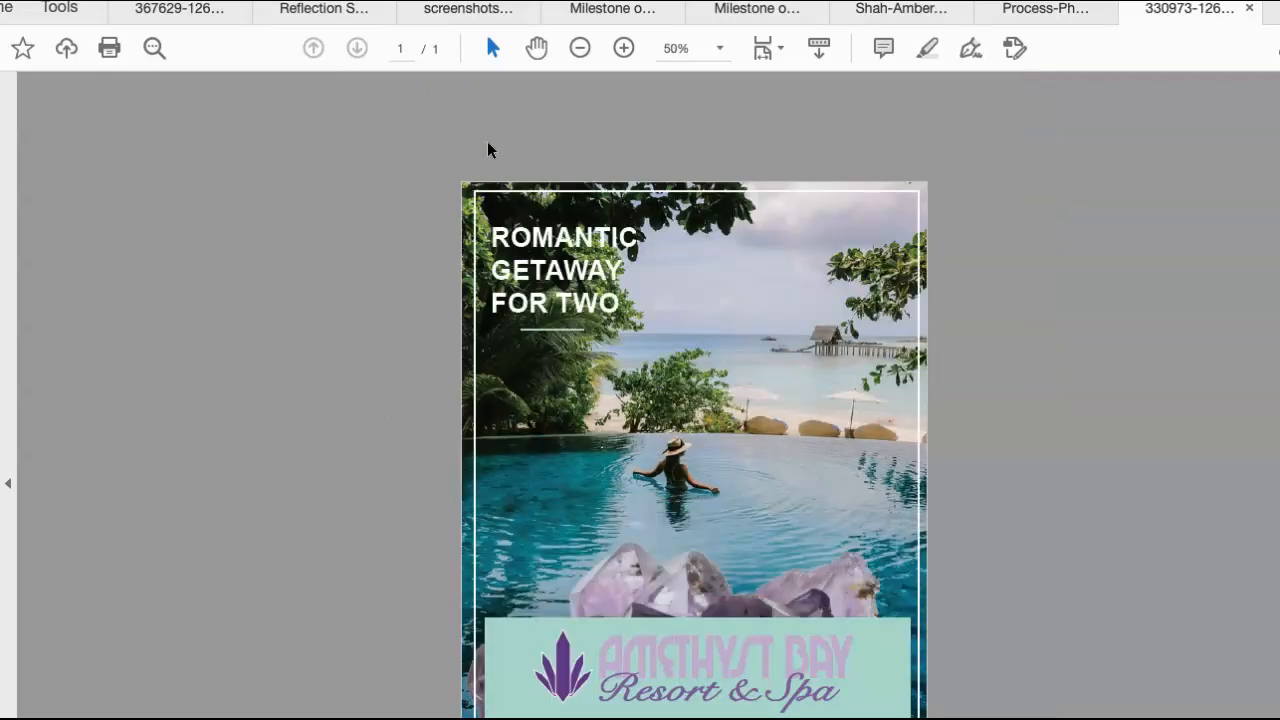
left_click(580, 48)
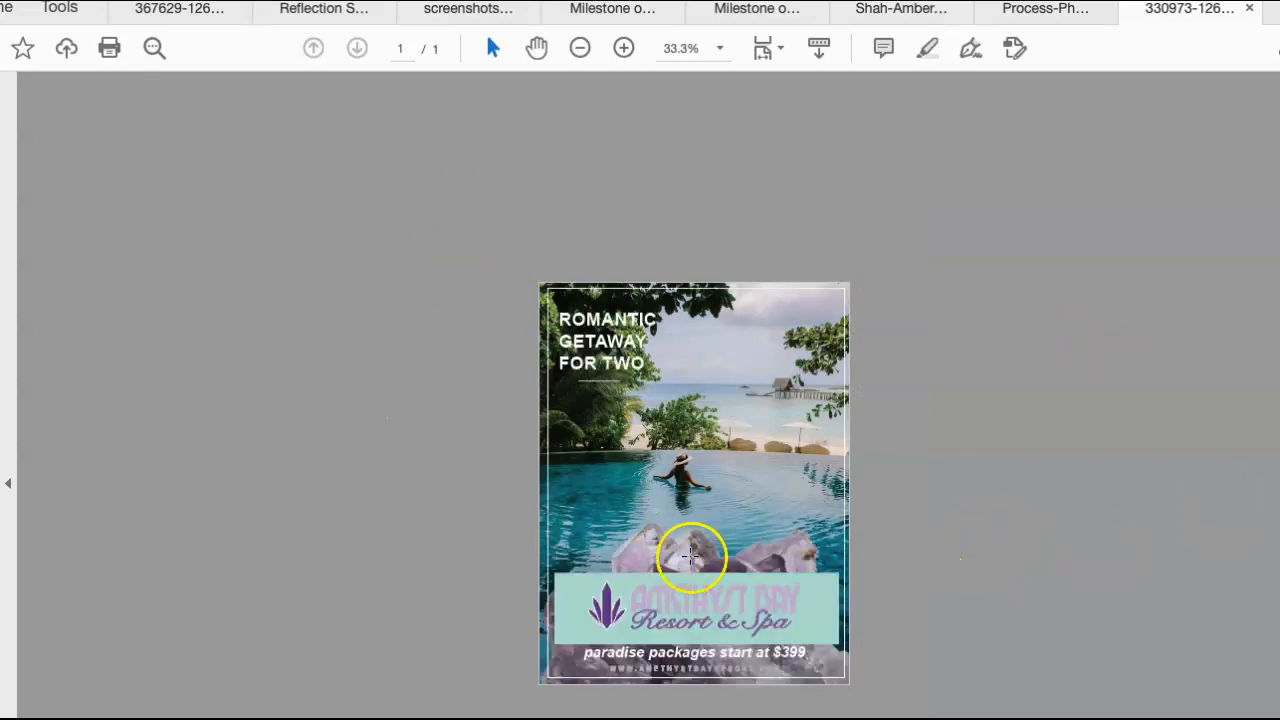
mouse_move(656, 536)
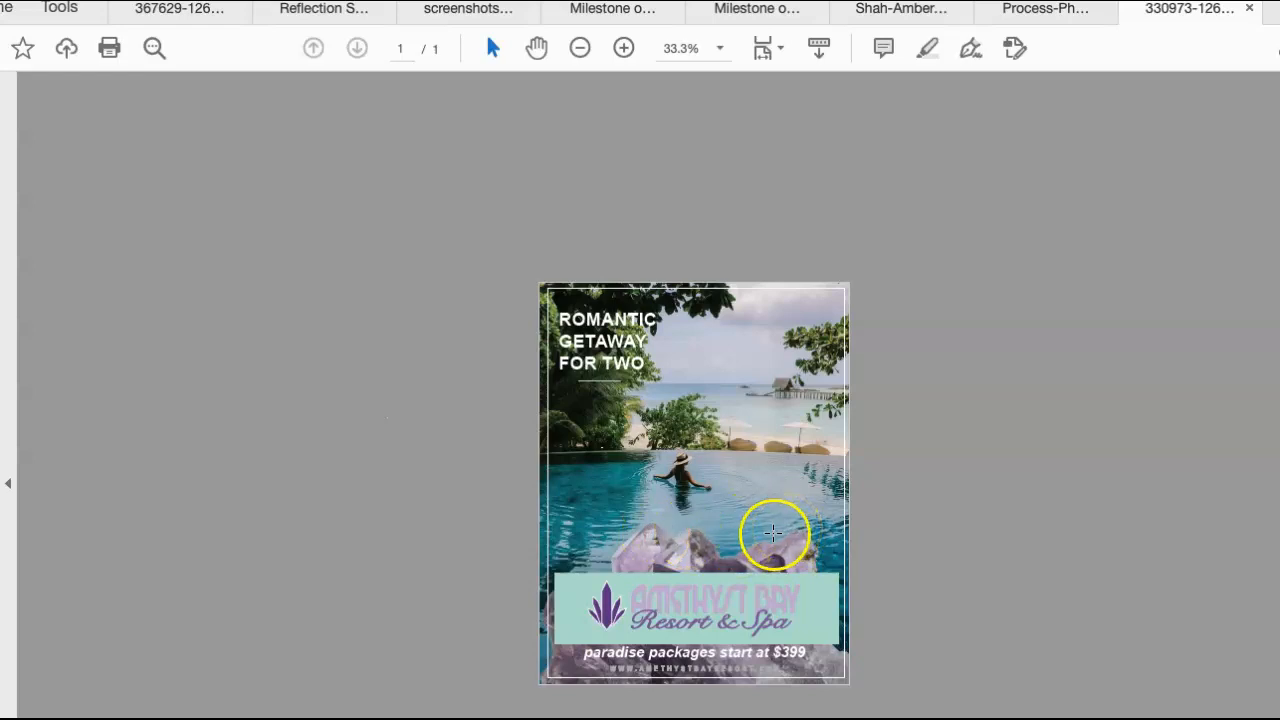
mouse_move(770, 428)
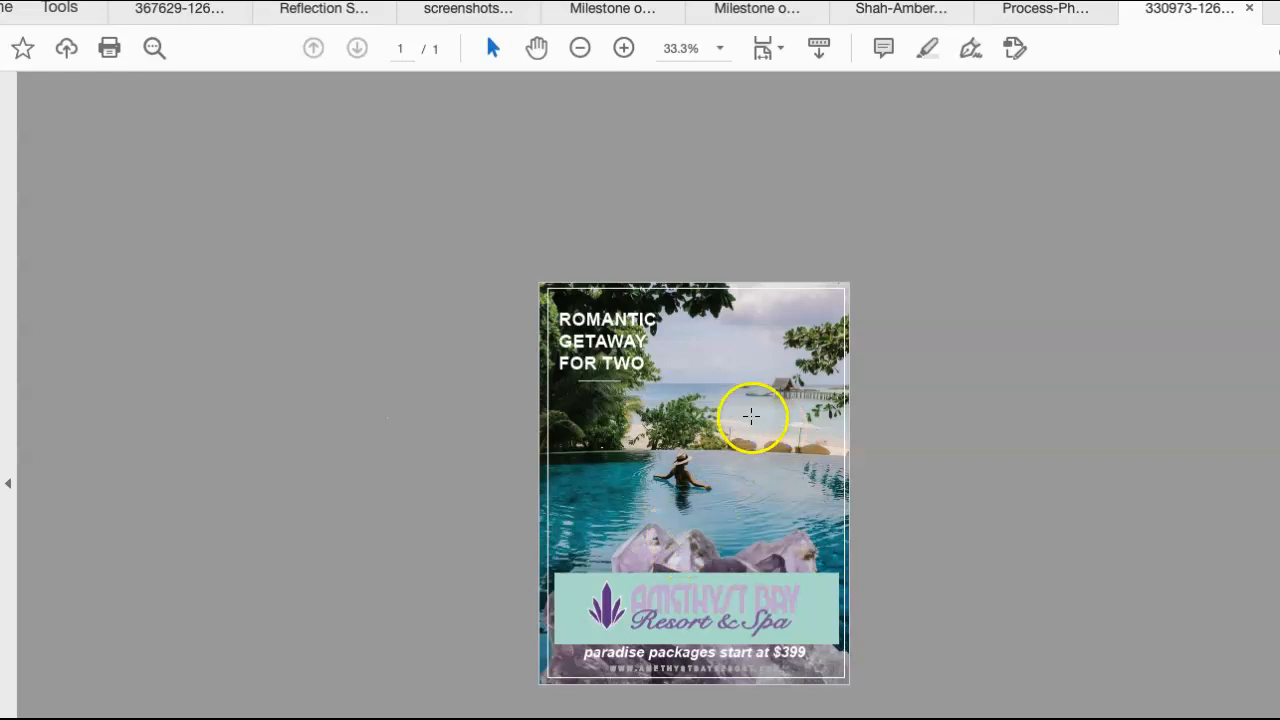
mouse_move(660, 504)
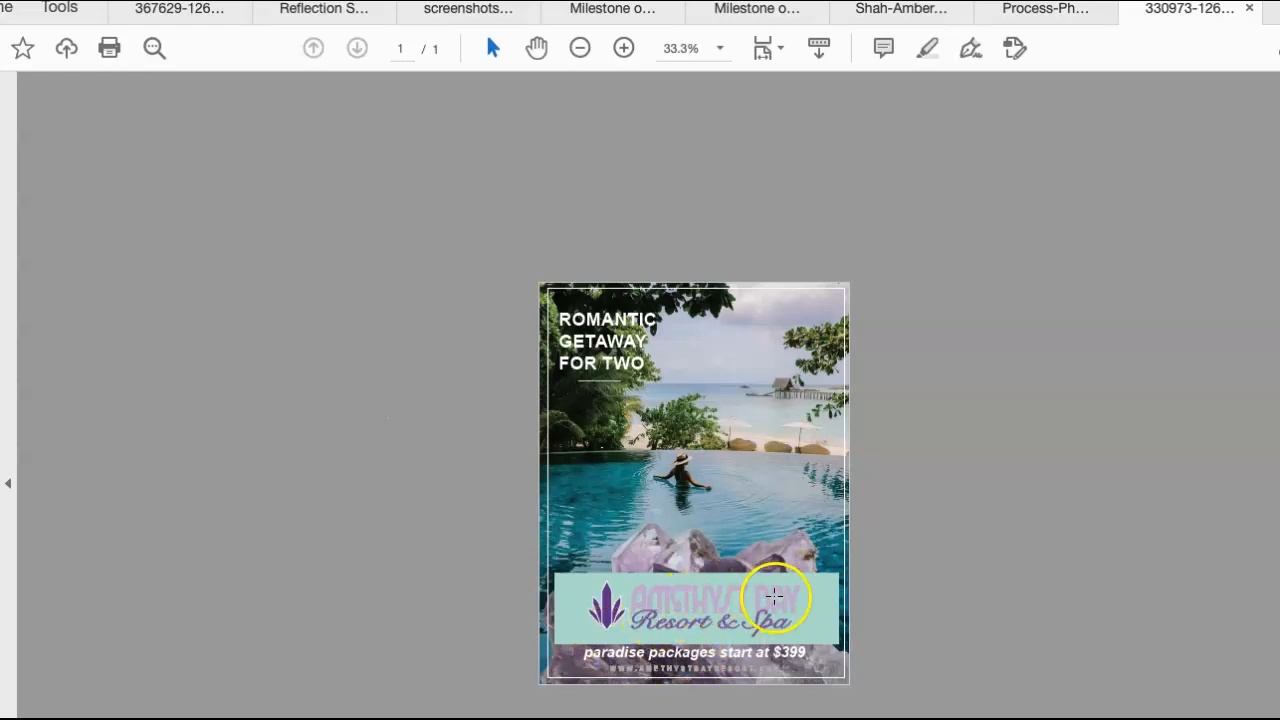
mouse_move(658, 596)
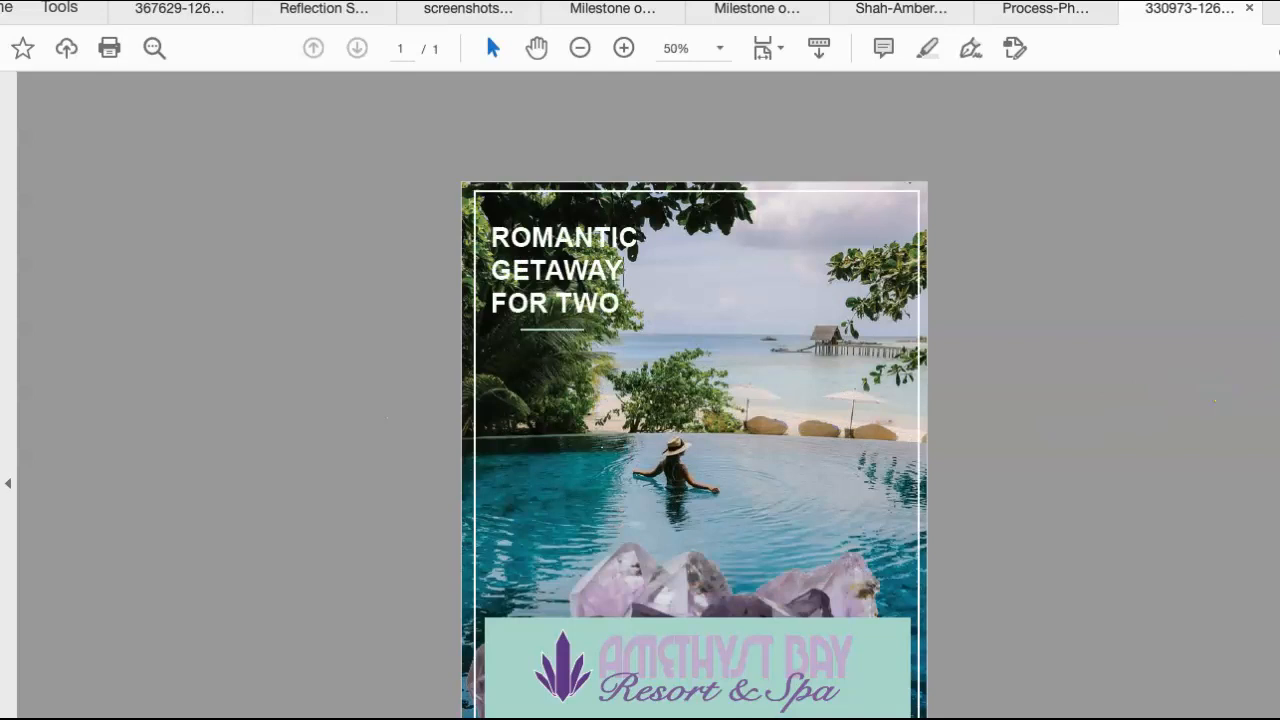
scroll("down", 3)
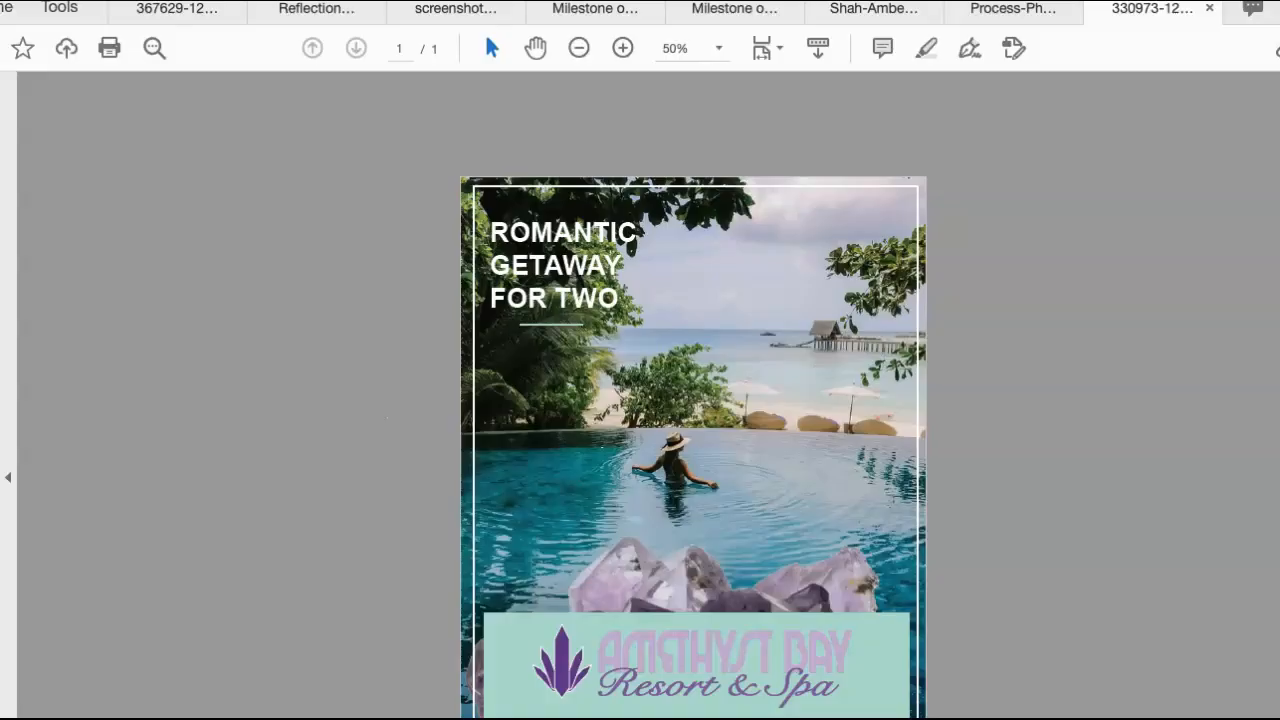
scroll("down", 3)
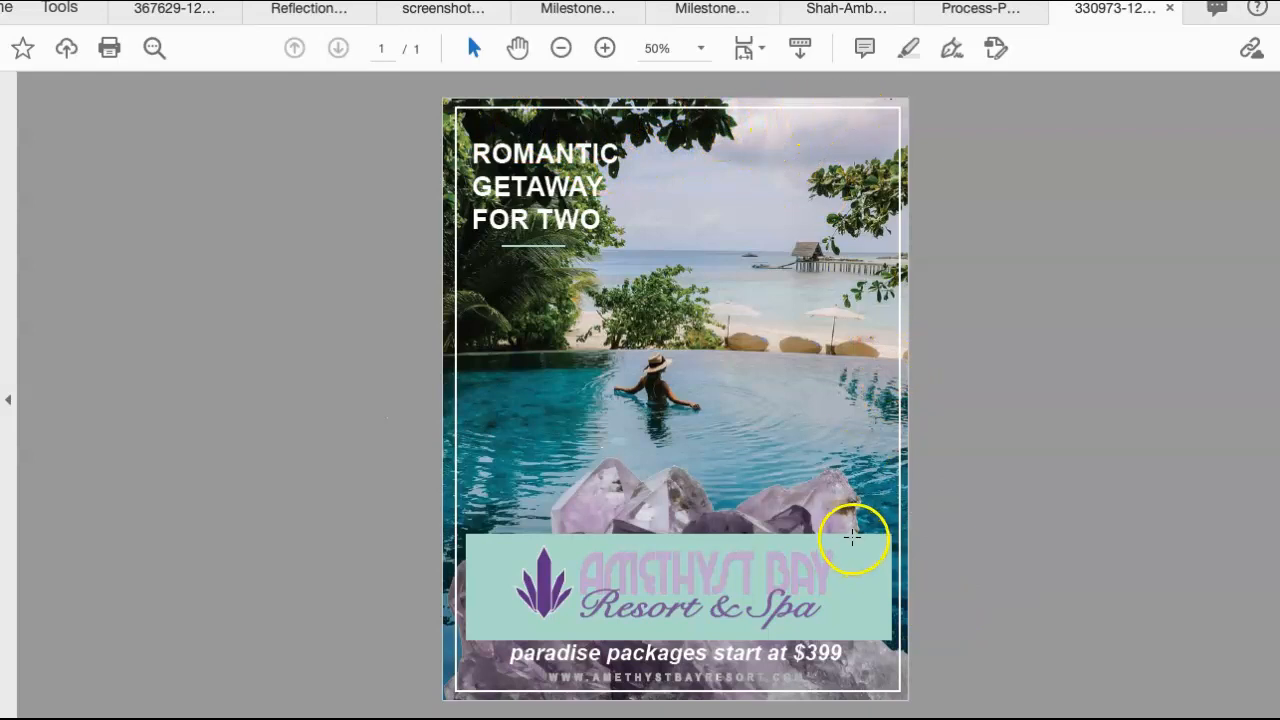
mouse_move(896, 180)
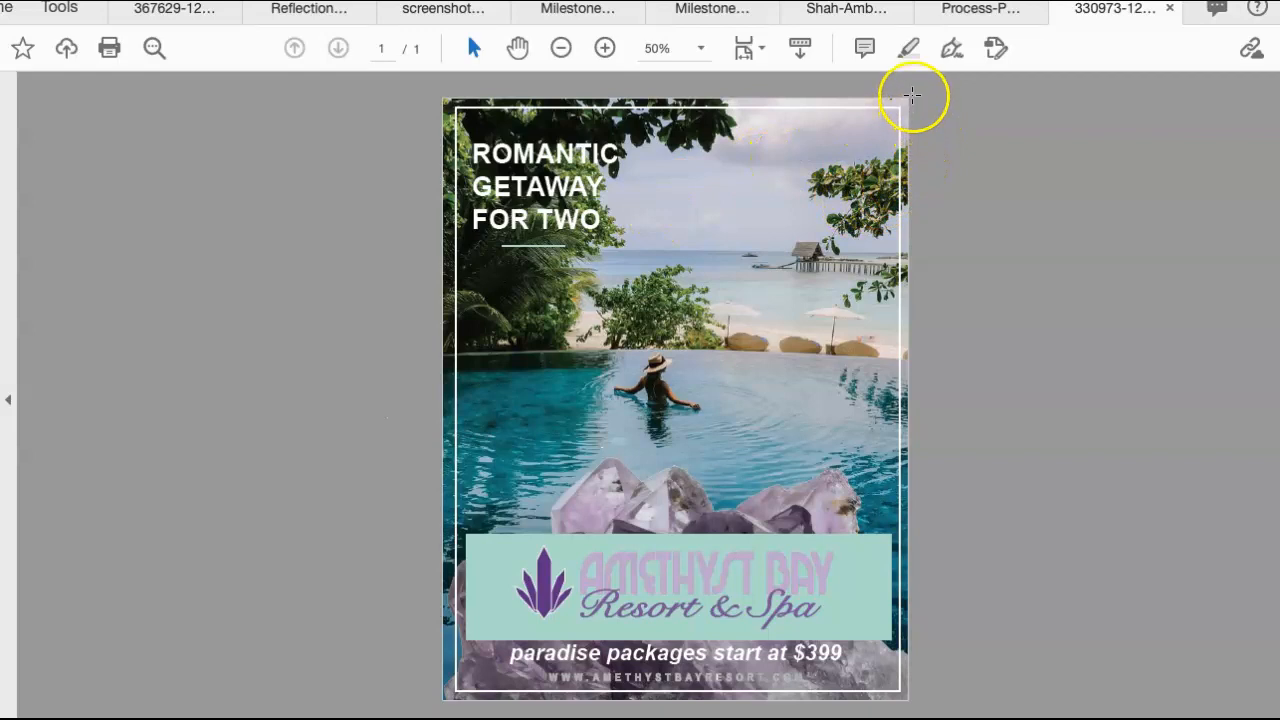
mouse_move(896, 110)
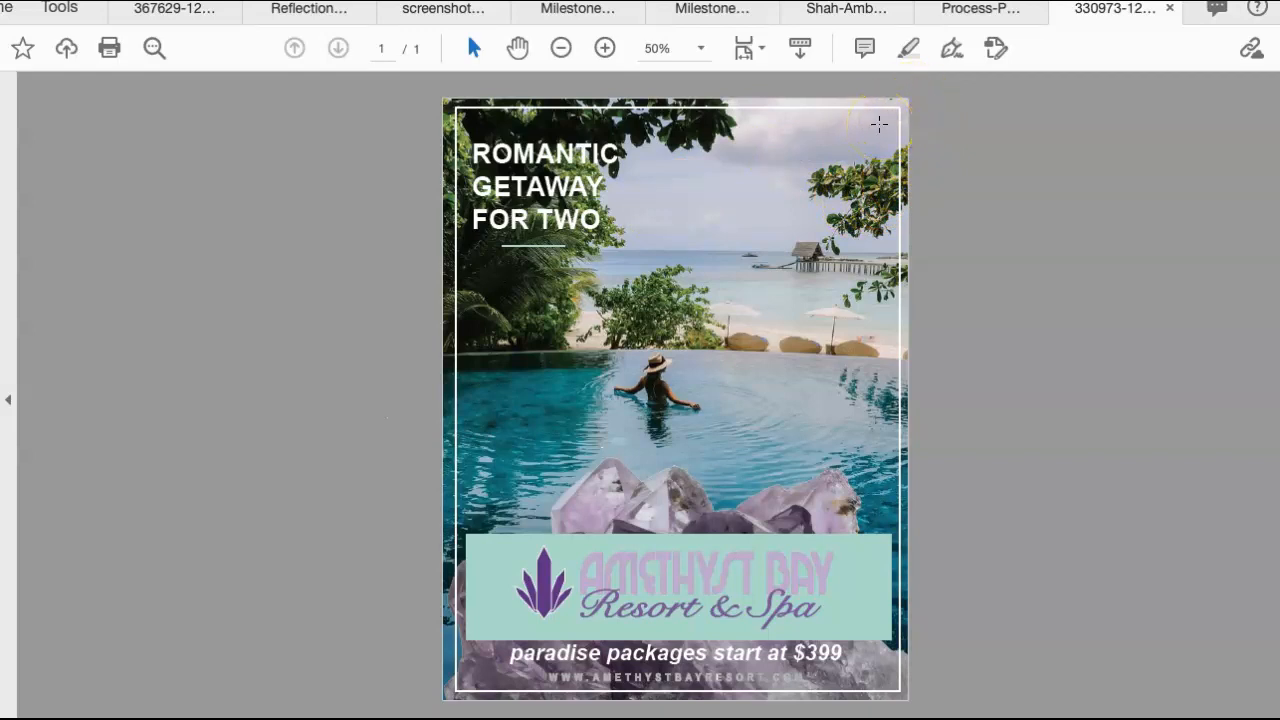
mouse_move(492, 96)
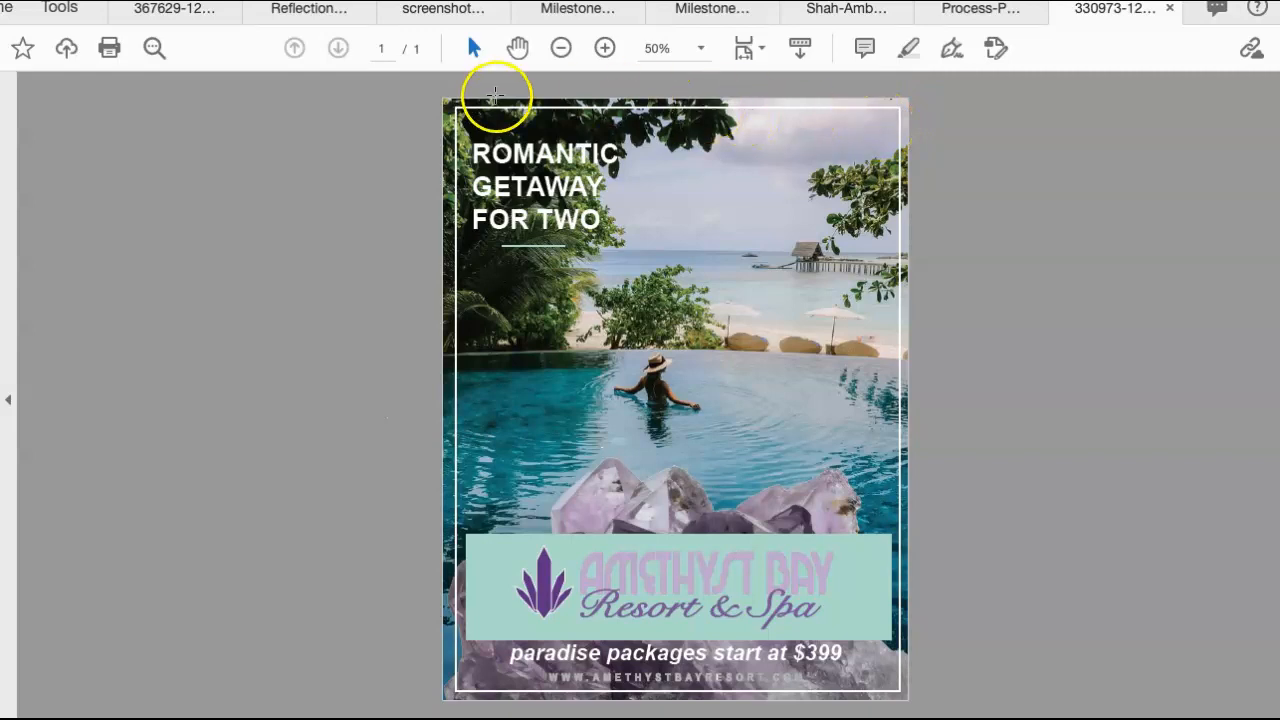
mouse_move(684, 96)
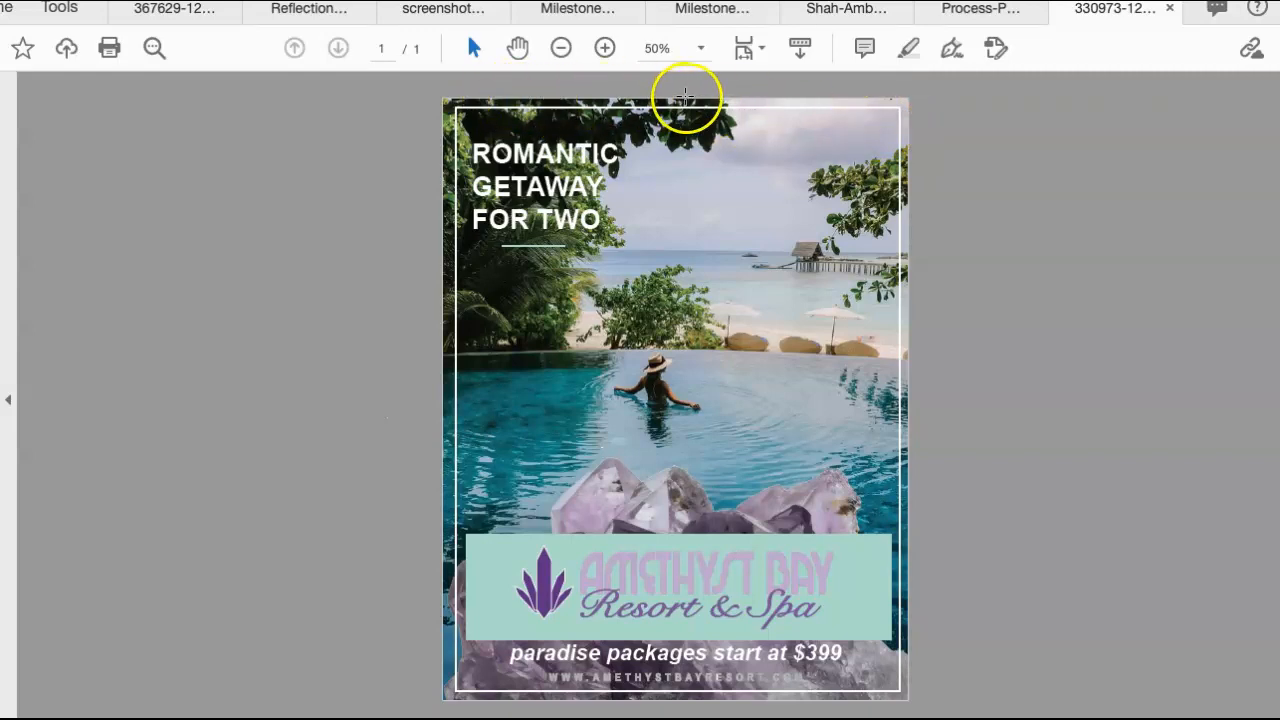
mouse_move(712, 196)
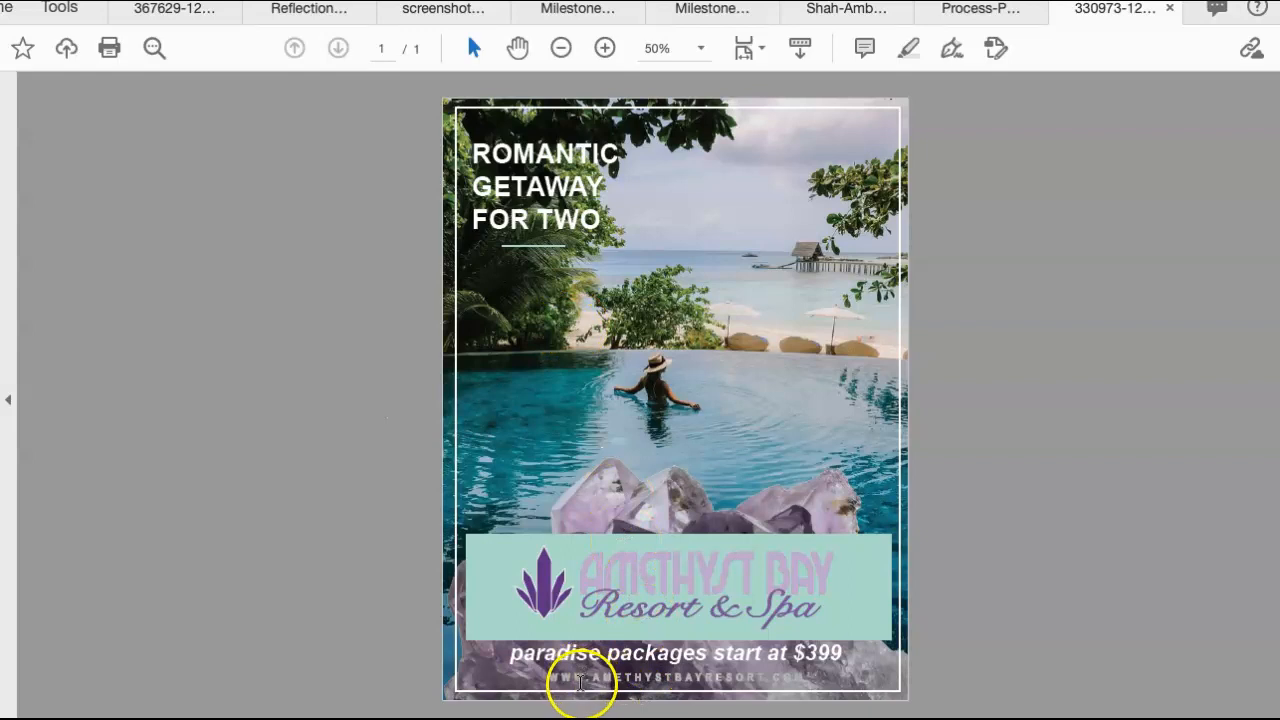
mouse_move(836, 700)
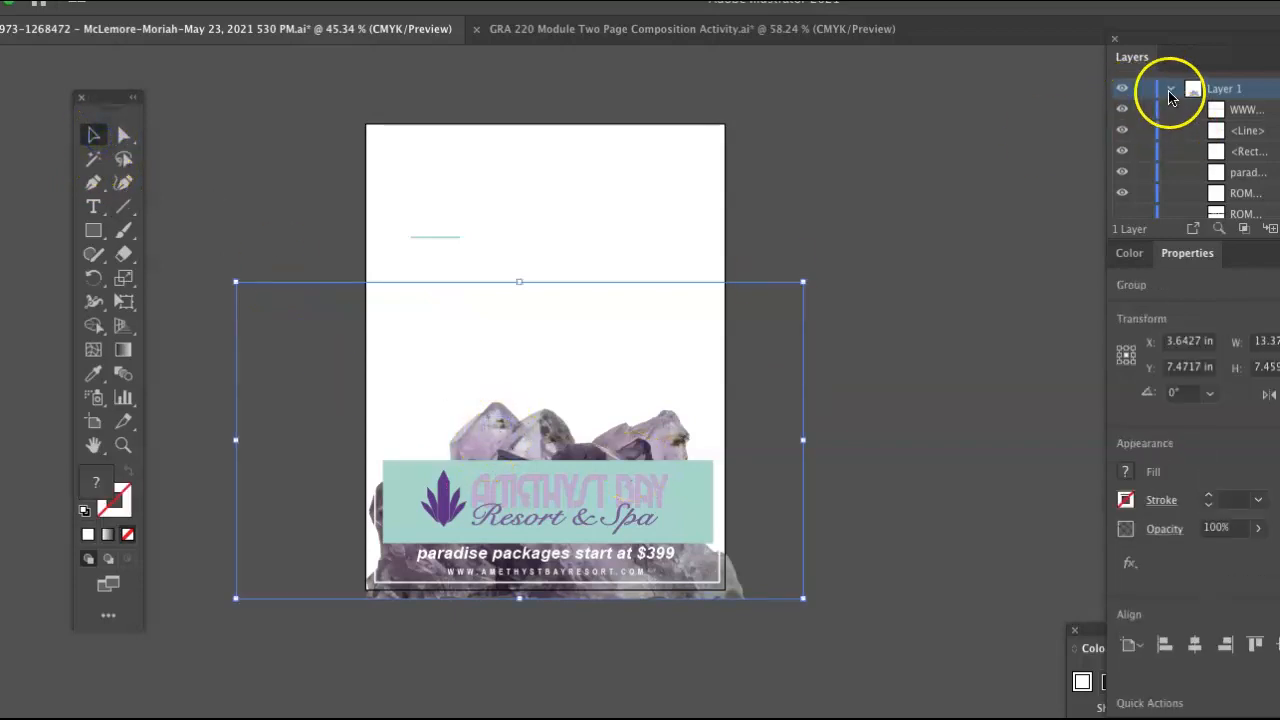
Step: Hide the <Rectangle> sublayer of Layer 1, removing the logo's teal bar
left_click(1170, 88)
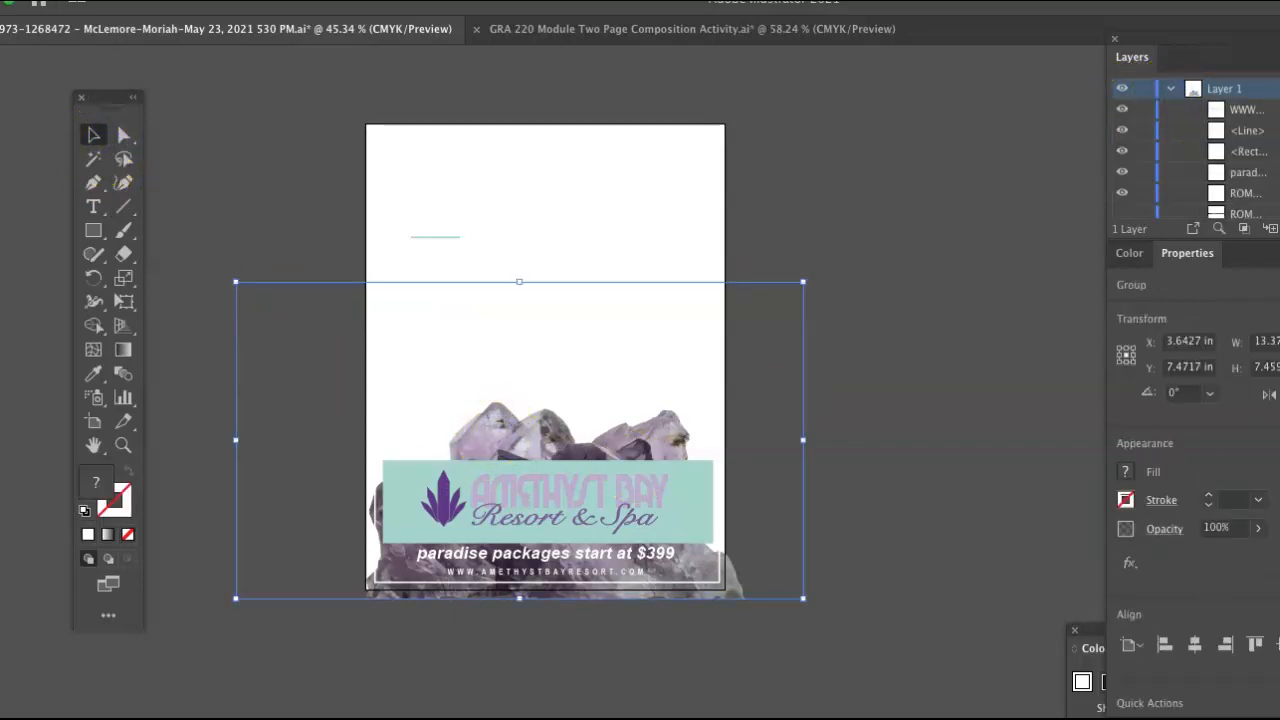
scroll("down", 3)
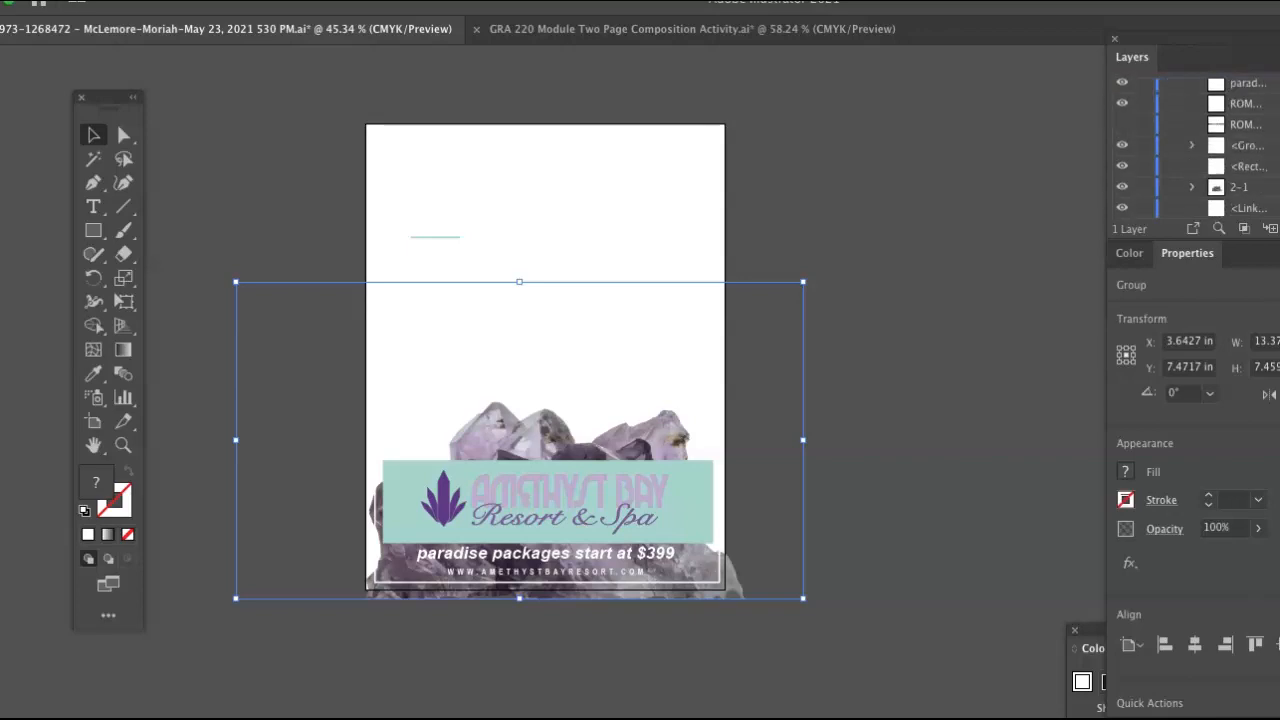
left_click(1120, 190)
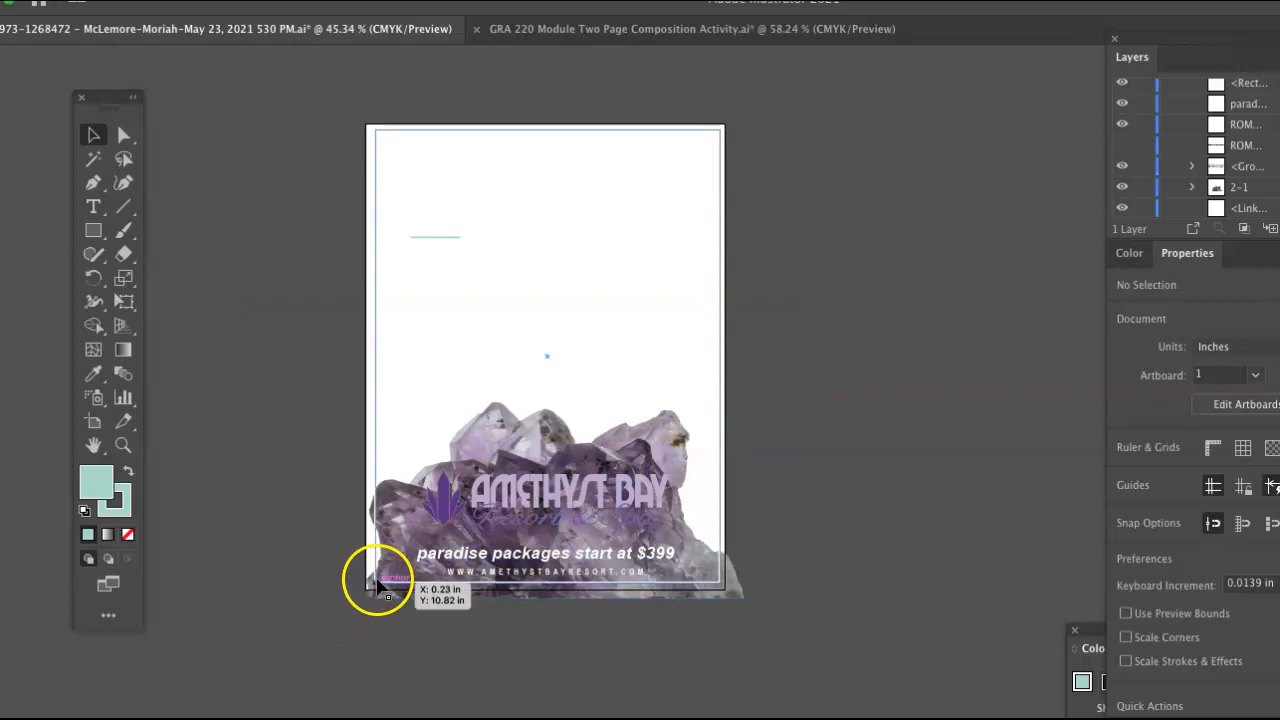
Step: Nudge the website address text upward, away from the bottom page edge
left_click(380, 578)
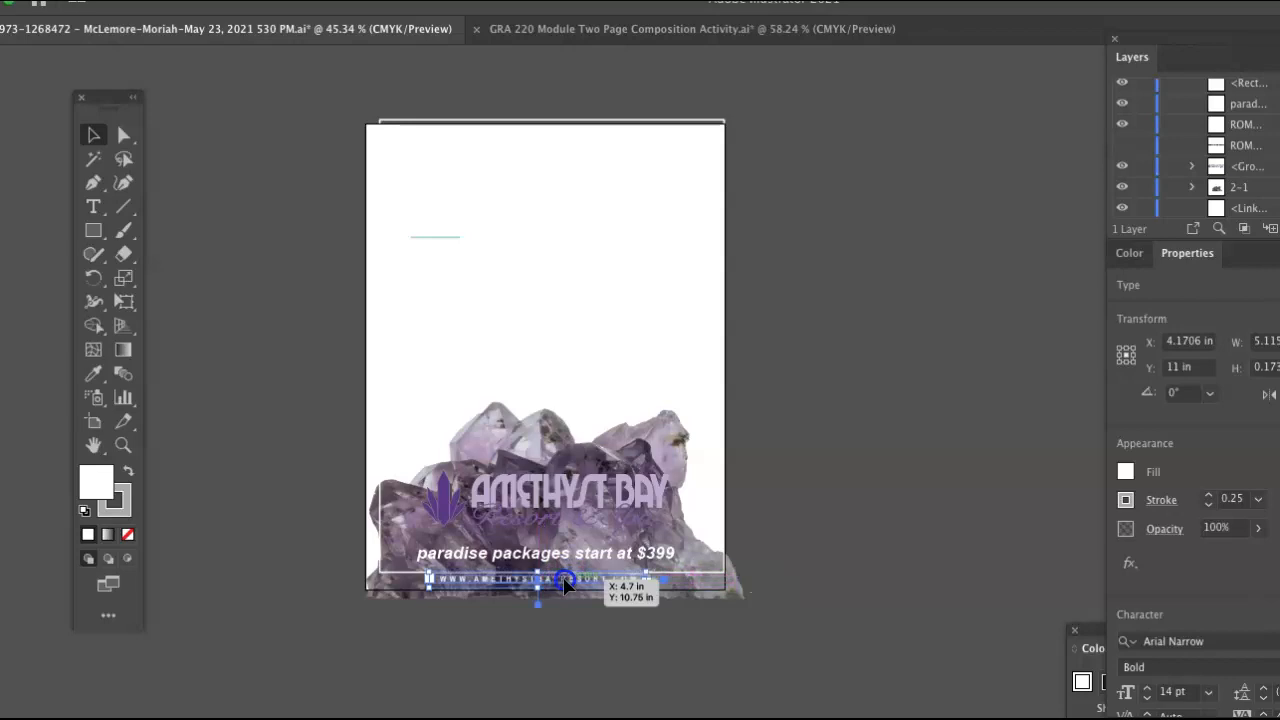
left_click_drag(564, 580, 580, 596)
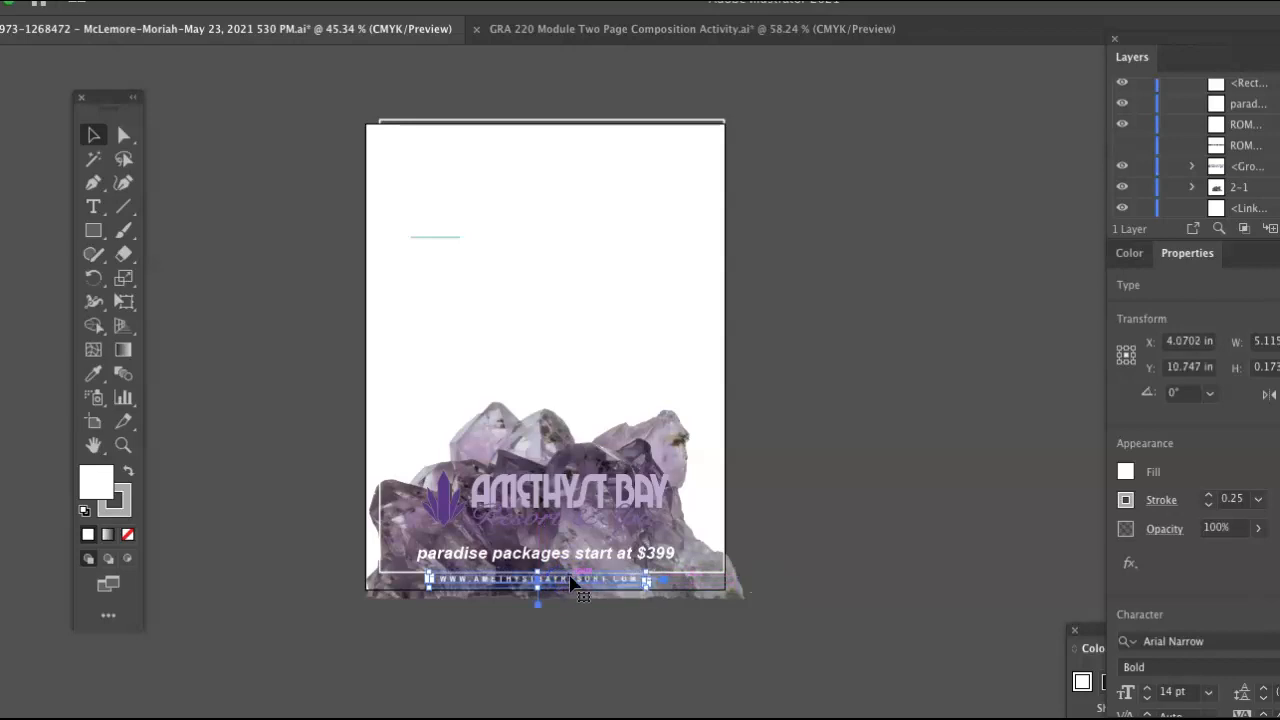